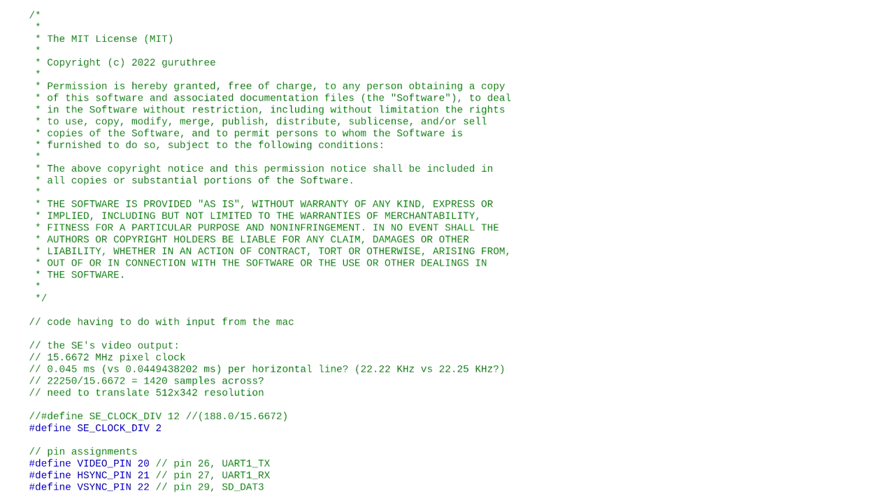
Scroll down through the Pico VGA adapter code during the narrated walkthrough.
scroll(down, 3)
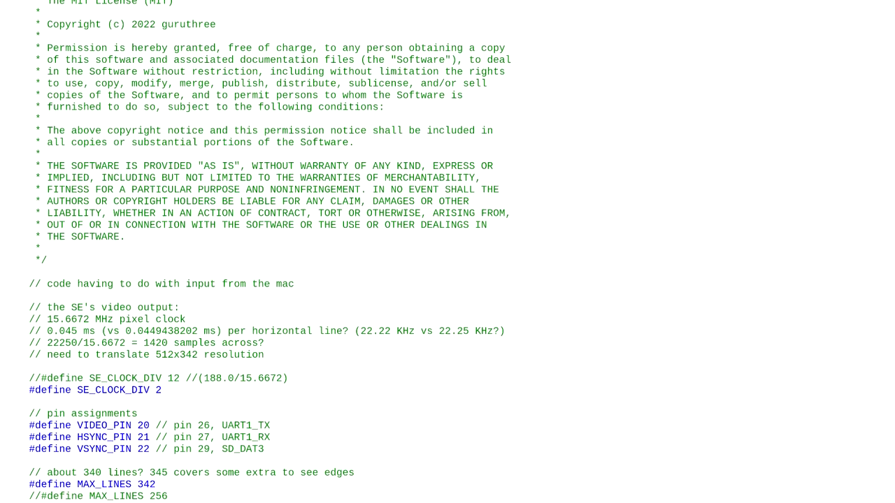
scroll(down, 3)
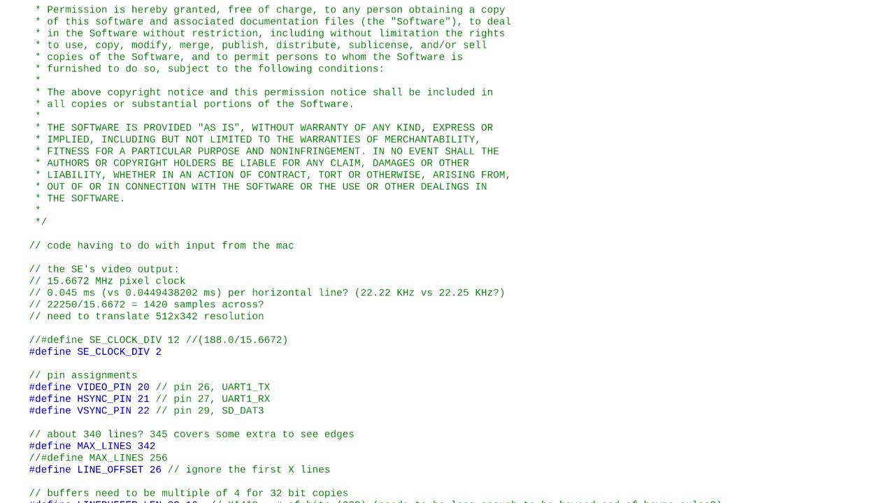
scroll(down, 3)
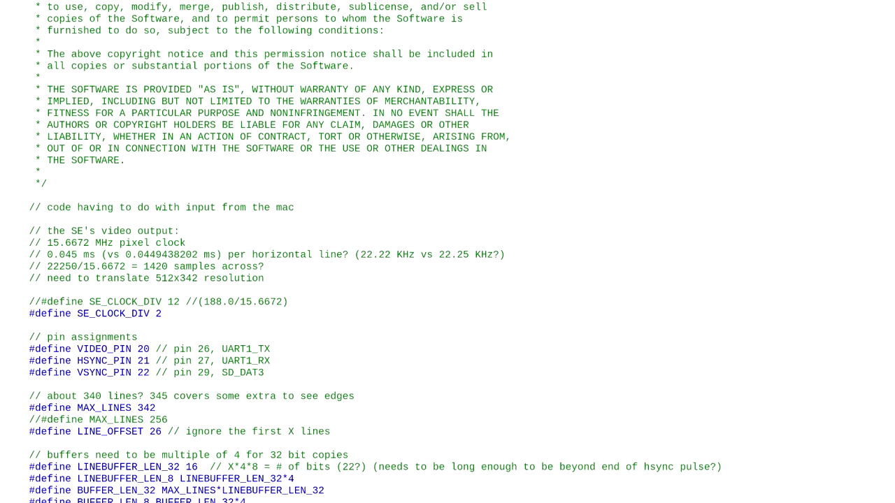
scroll(down, 3)
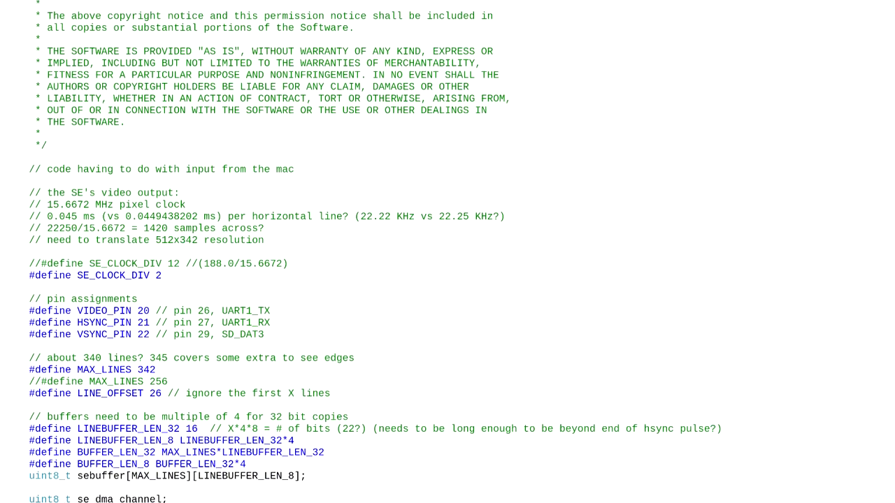
scroll(down, 3)
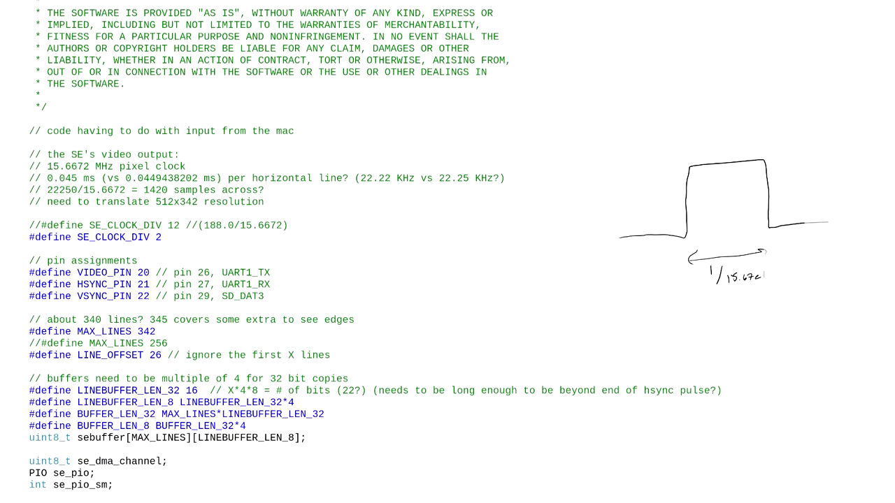
scroll(down, 3)
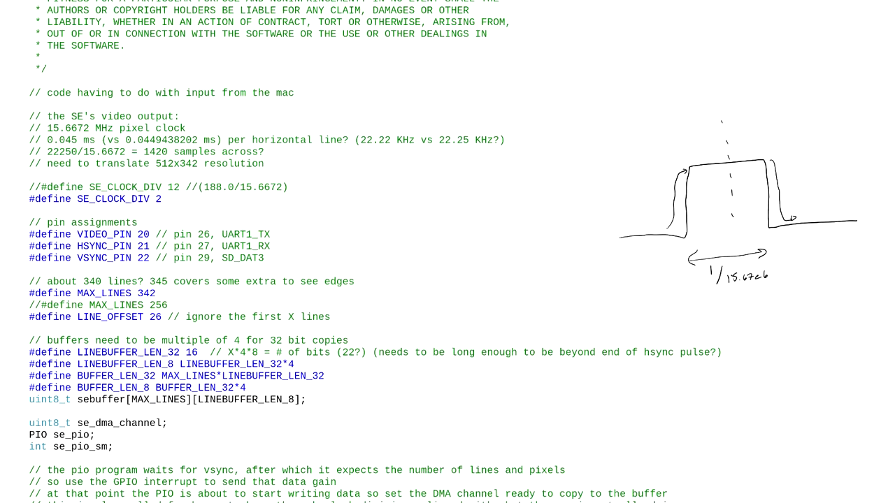
scroll(down, 3)
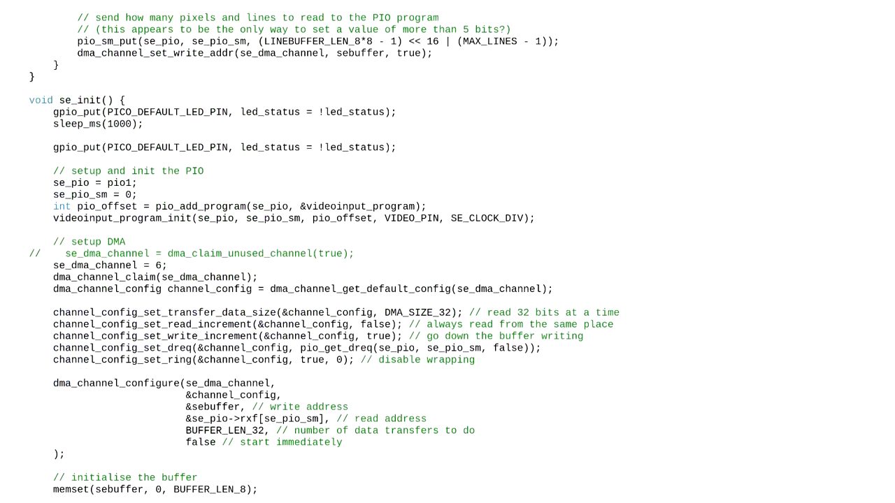
scroll(down, 3)
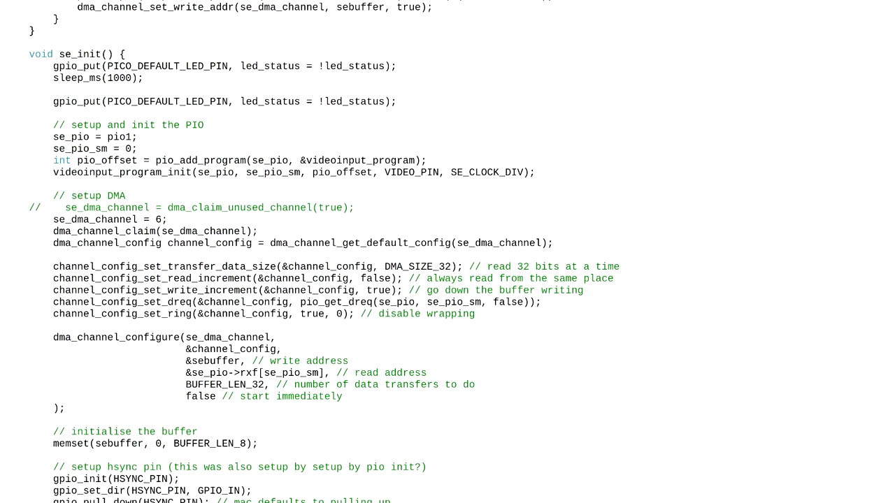
scroll(down, 3)
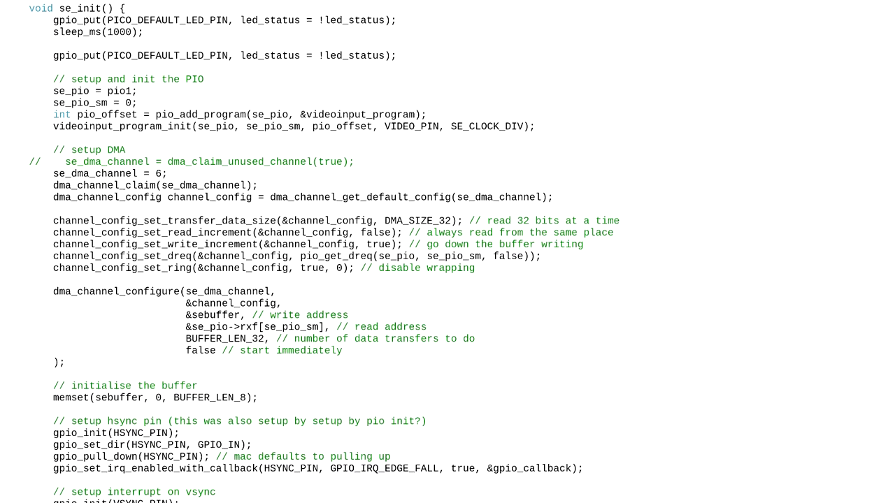
scroll(down, 3)
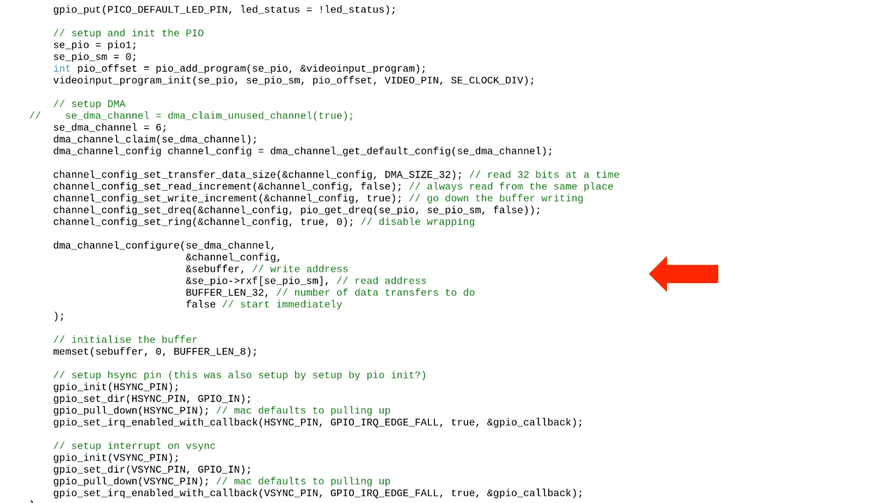
scroll(down, 3)
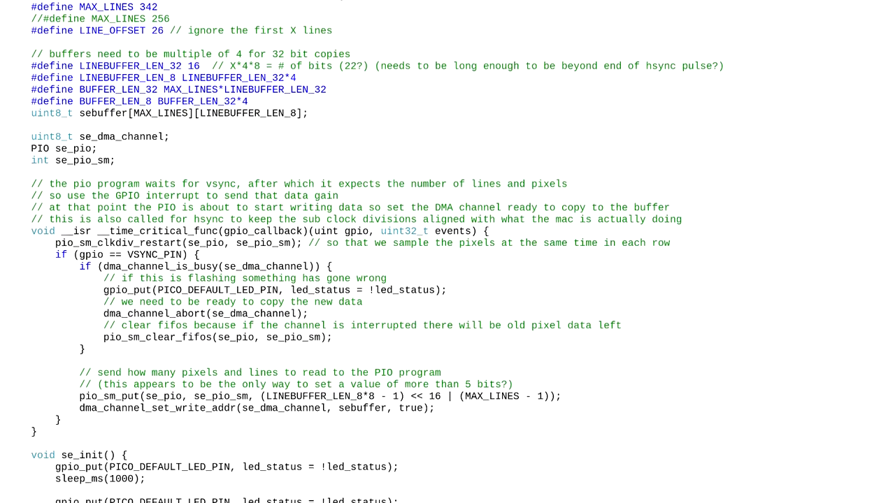
scroll(down, 3)
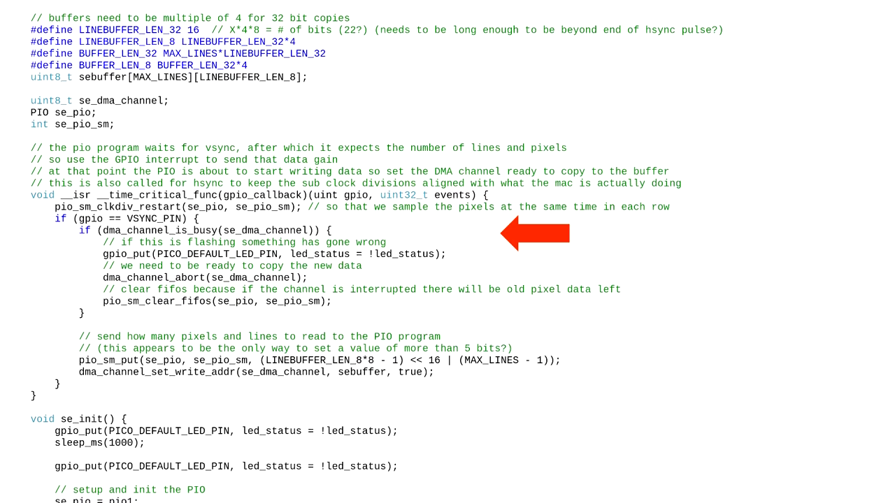
scroll(down, 3)
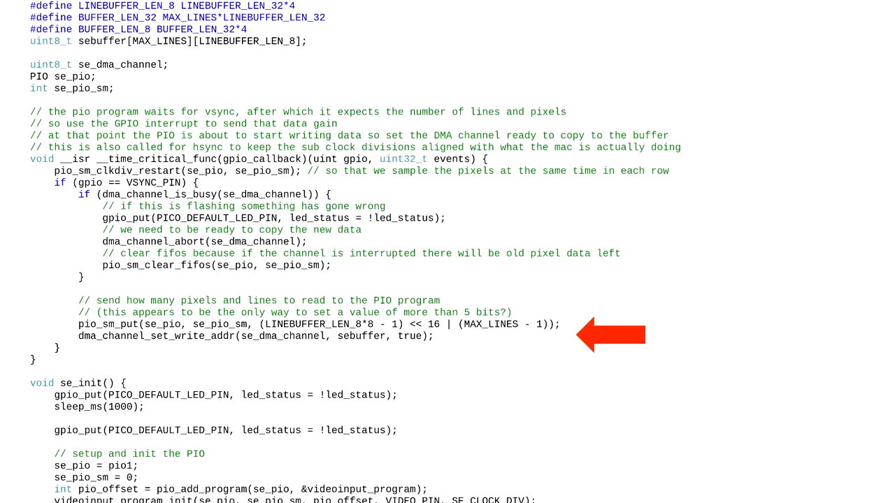
scroll(down, 3)
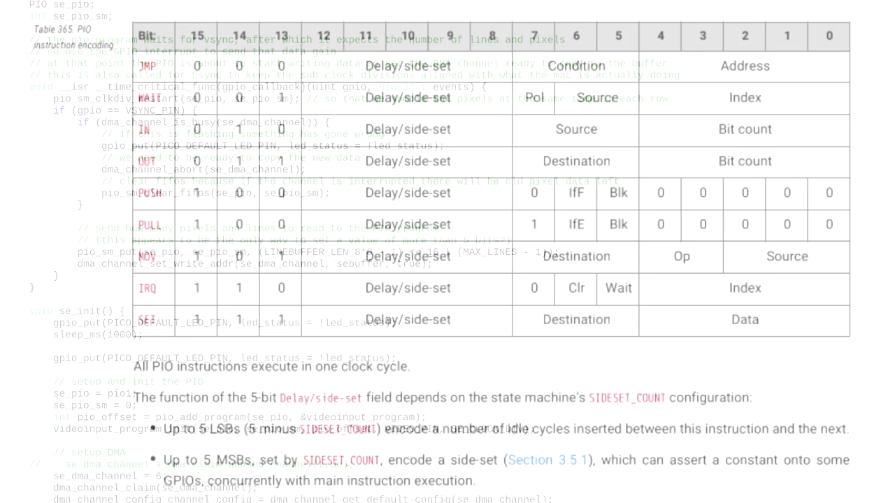
scroll(down, 3)
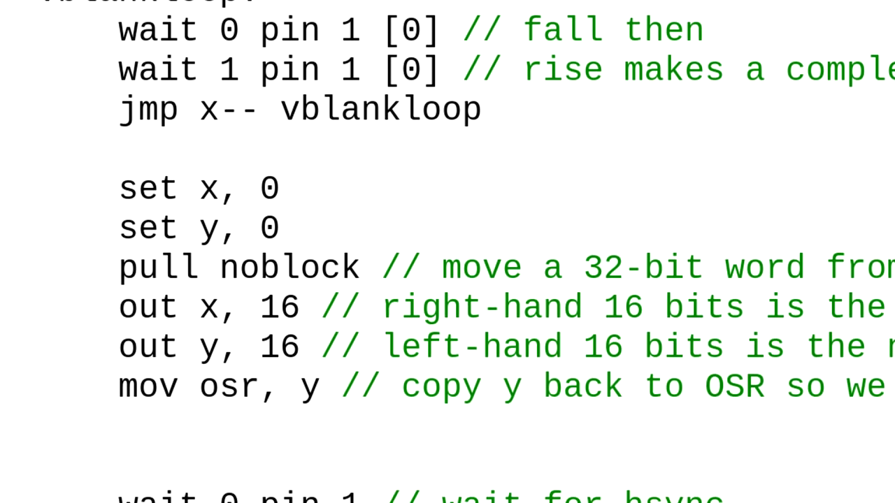
scroll(down, 3)
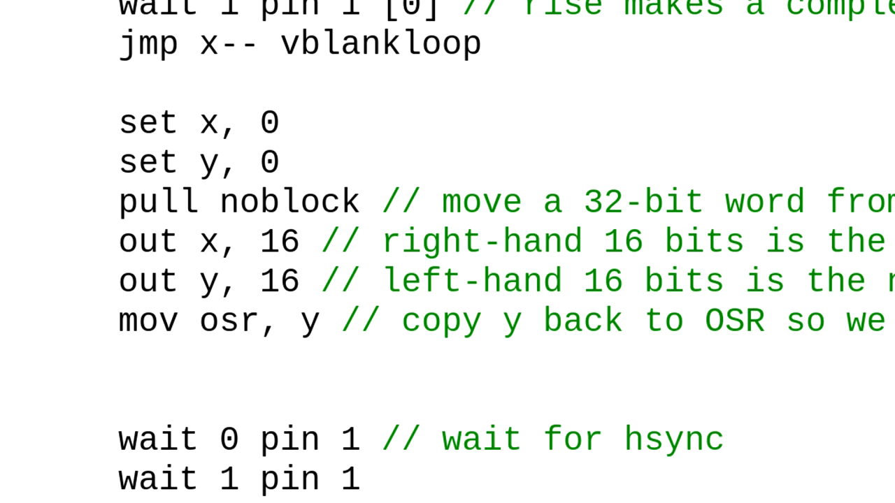
scroll(down, 3)
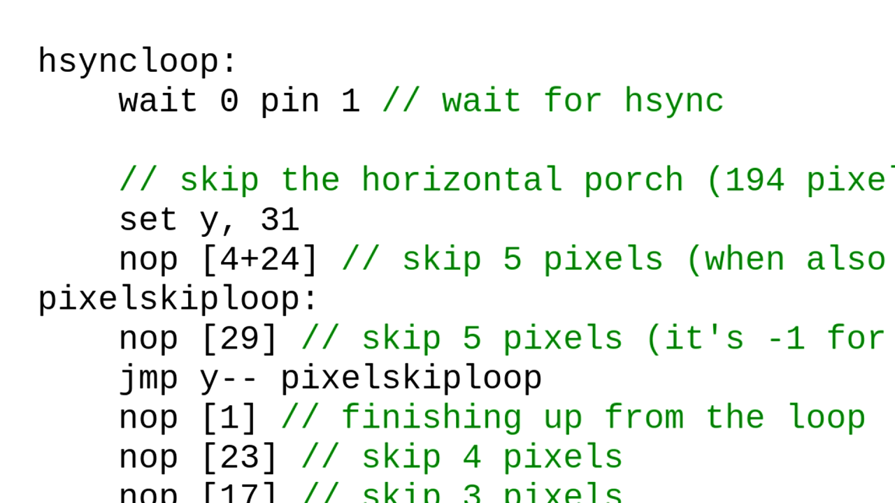
scroll(down, 3)
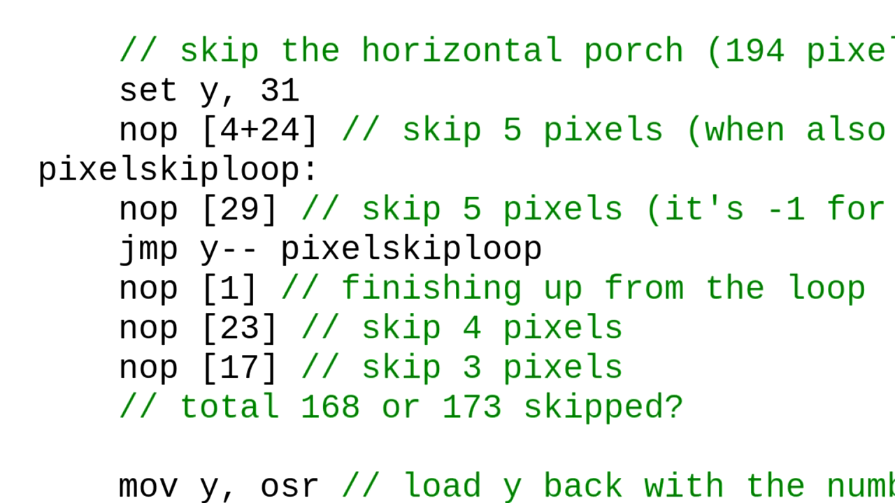
scroll(down, 3)
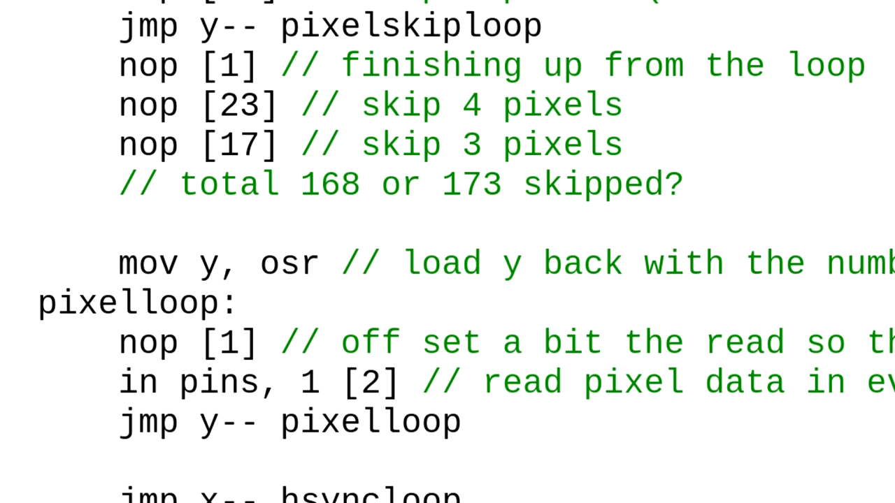
scroll(down, 3)
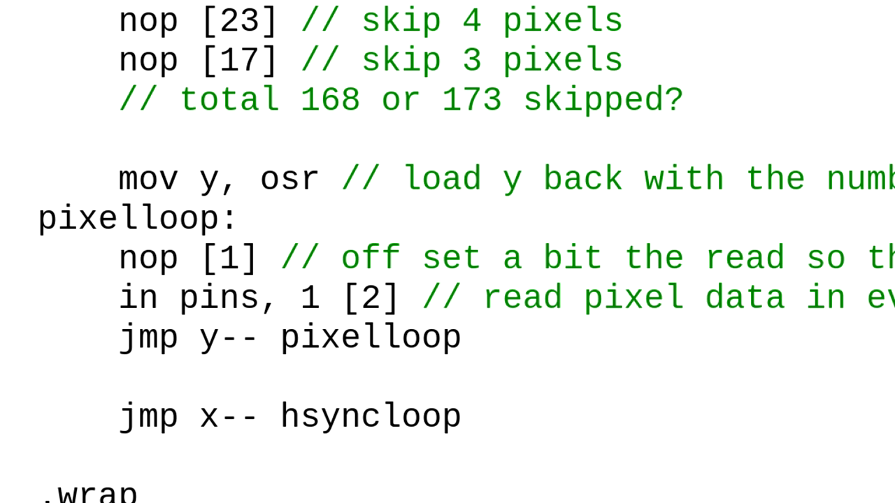
scroll(down, 3)
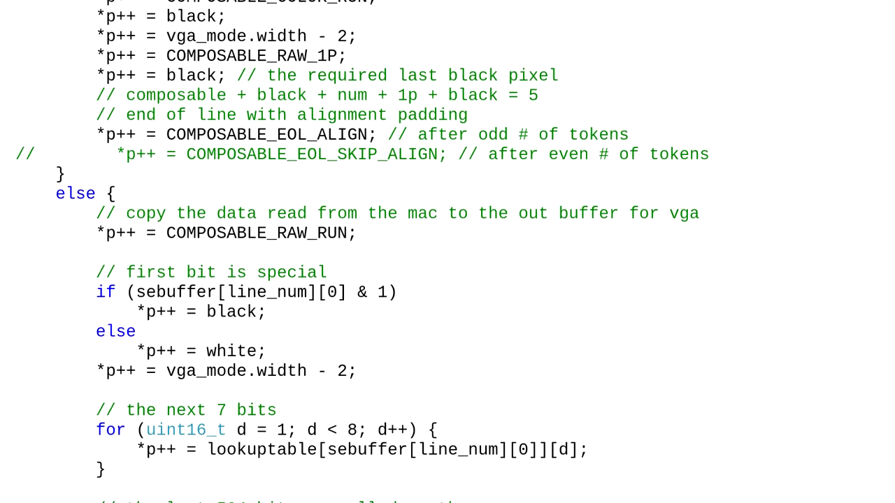
scroll(down, 3)
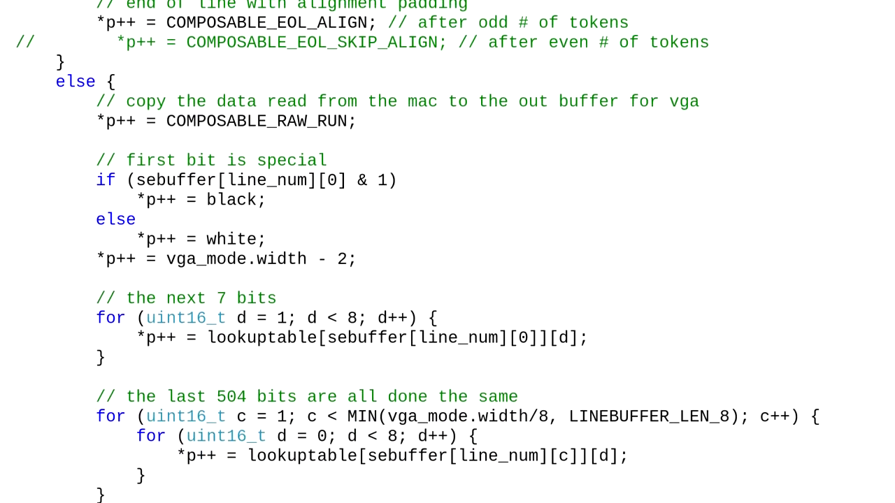
scroll(down, 3)
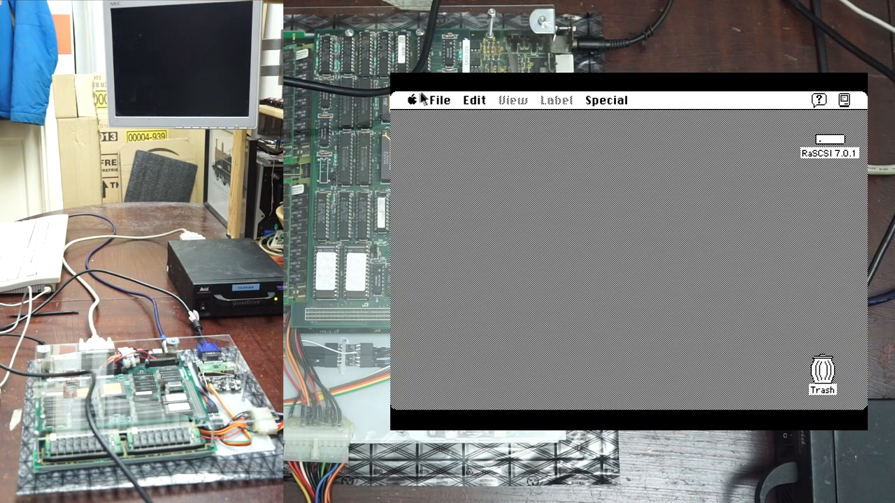
Show About This Macintosh (SE, System 7.0.1, 4,096K), dismiss it, and bring up the Special menu.
click(411, 99)
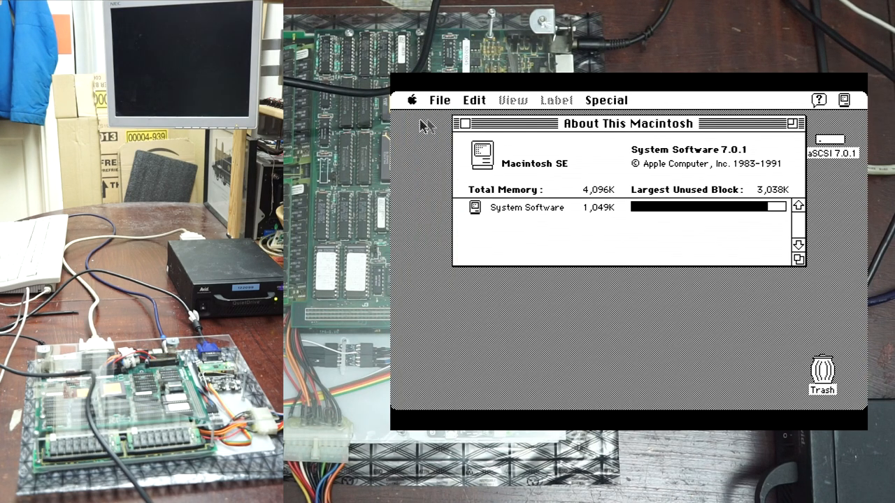
click(461, 123)
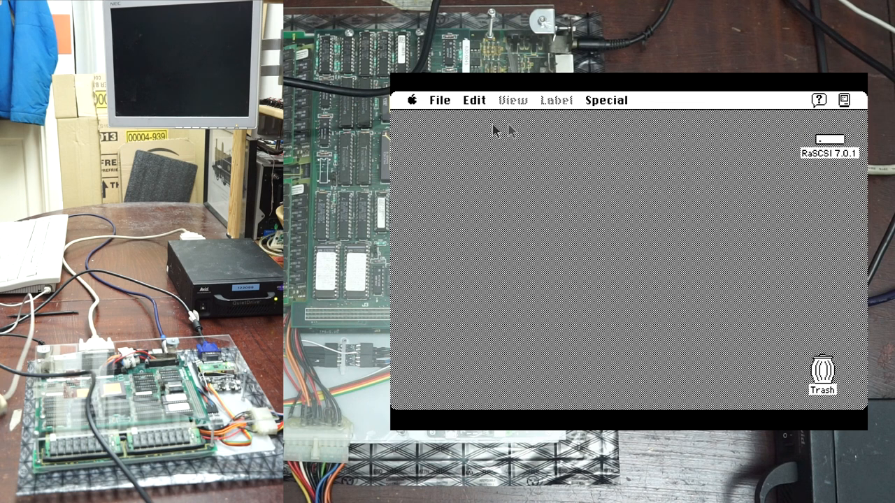
click(606, 100)
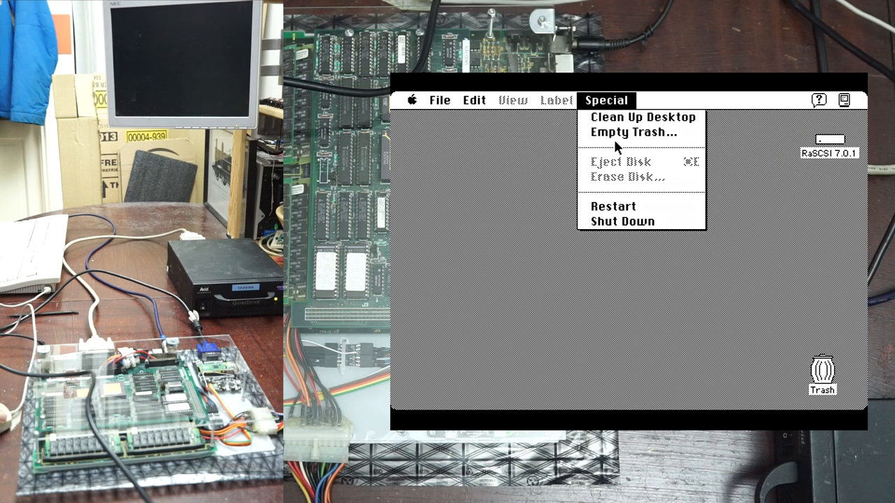